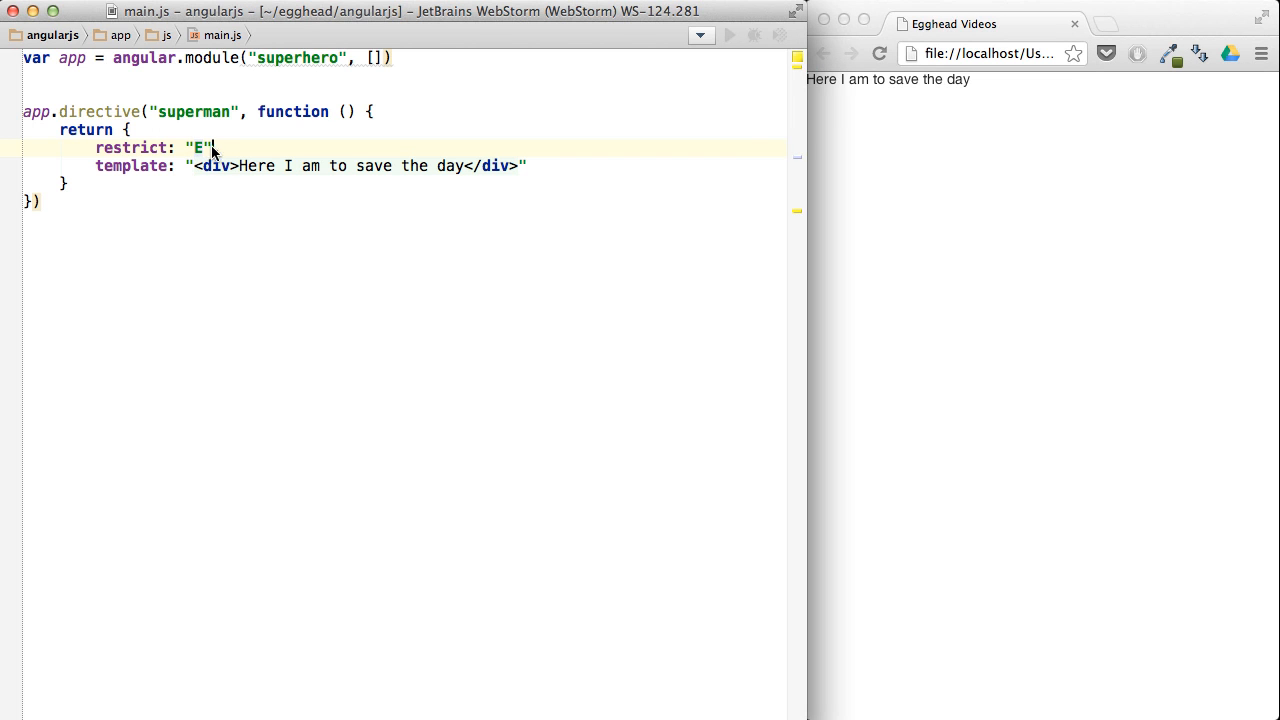
Restrict superman to "A" and replace its template with a link function calling alert.
{"action": "type", "text": ","}
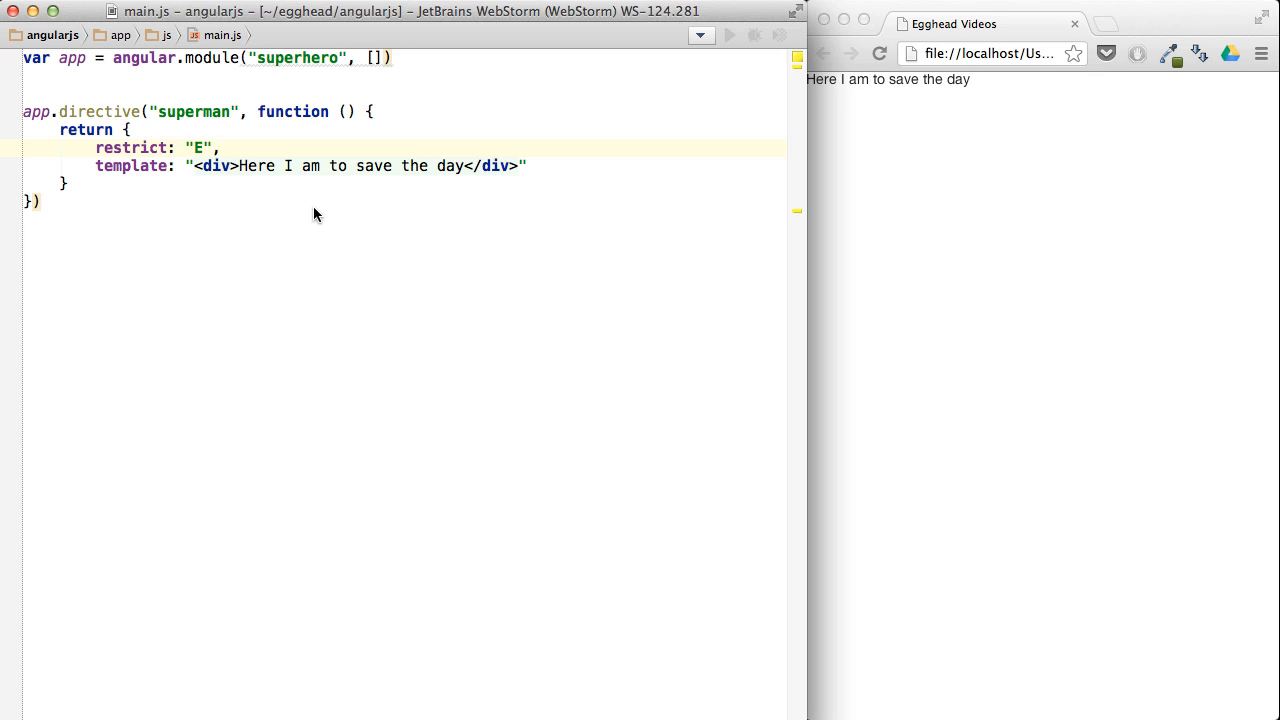
{"action": "type", "text": "A"}
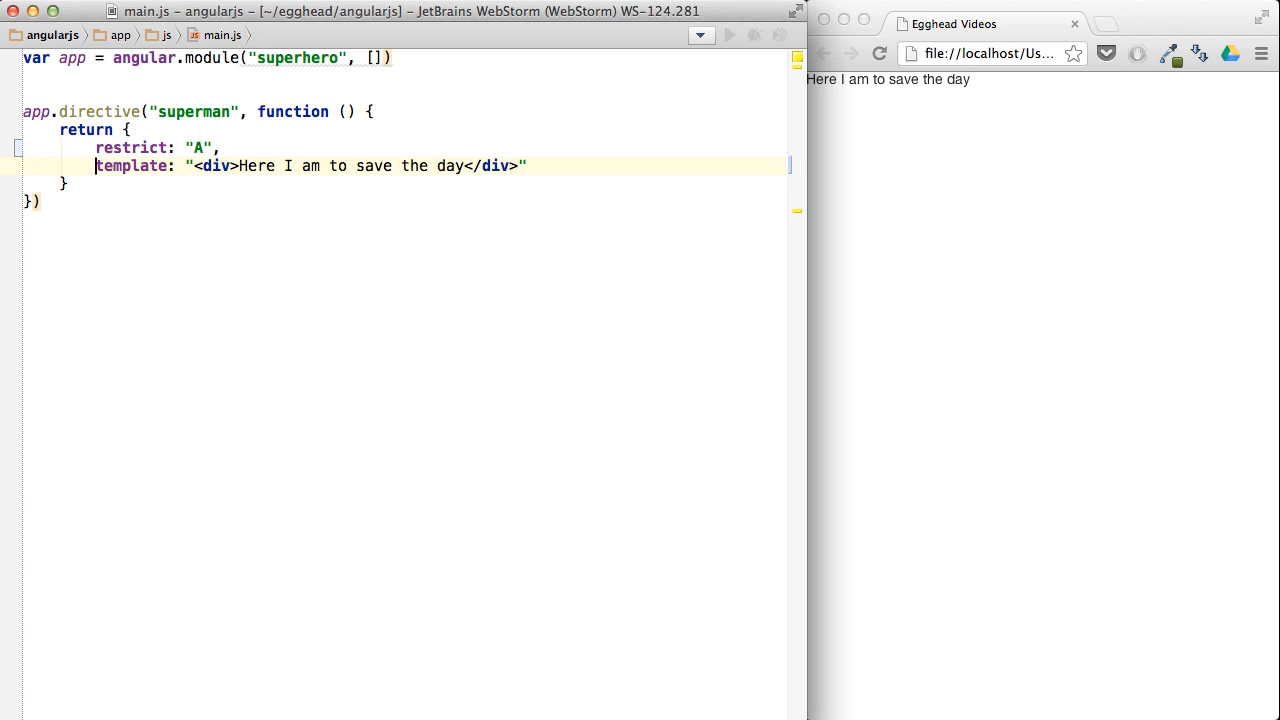
{"action": "type", "text": "link:"}
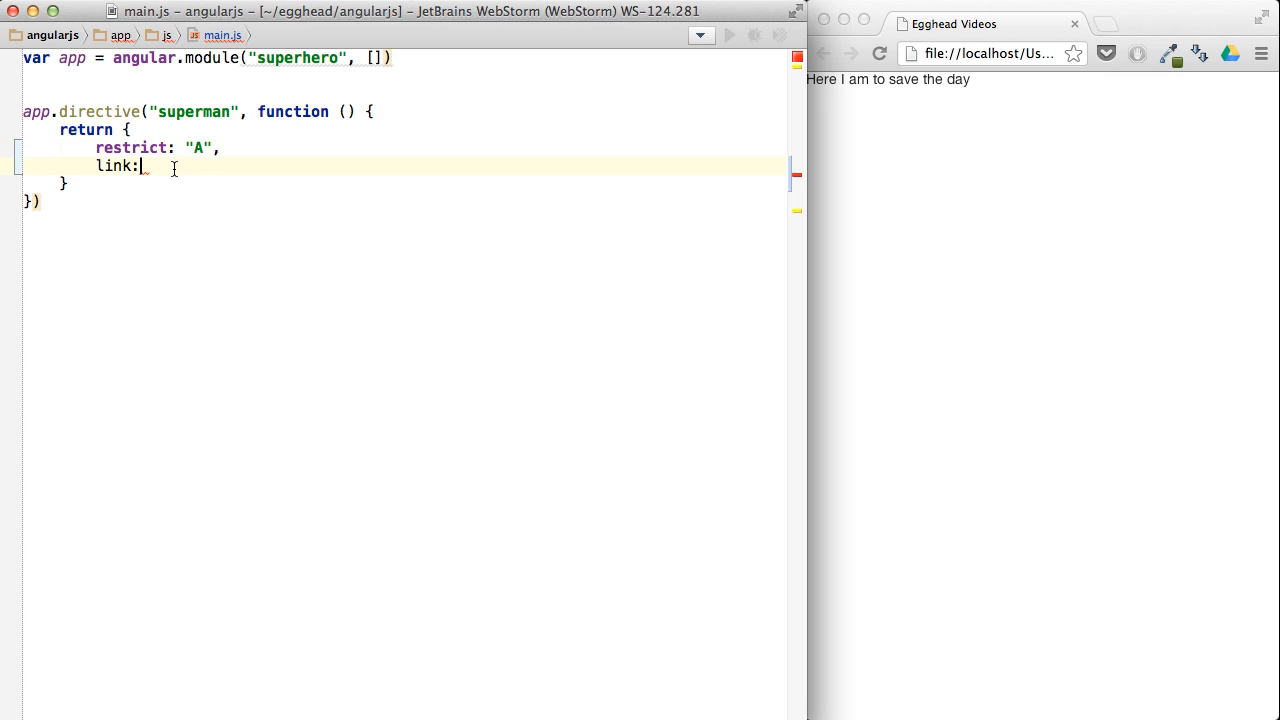
{"action": "type", "text": "function () {"}
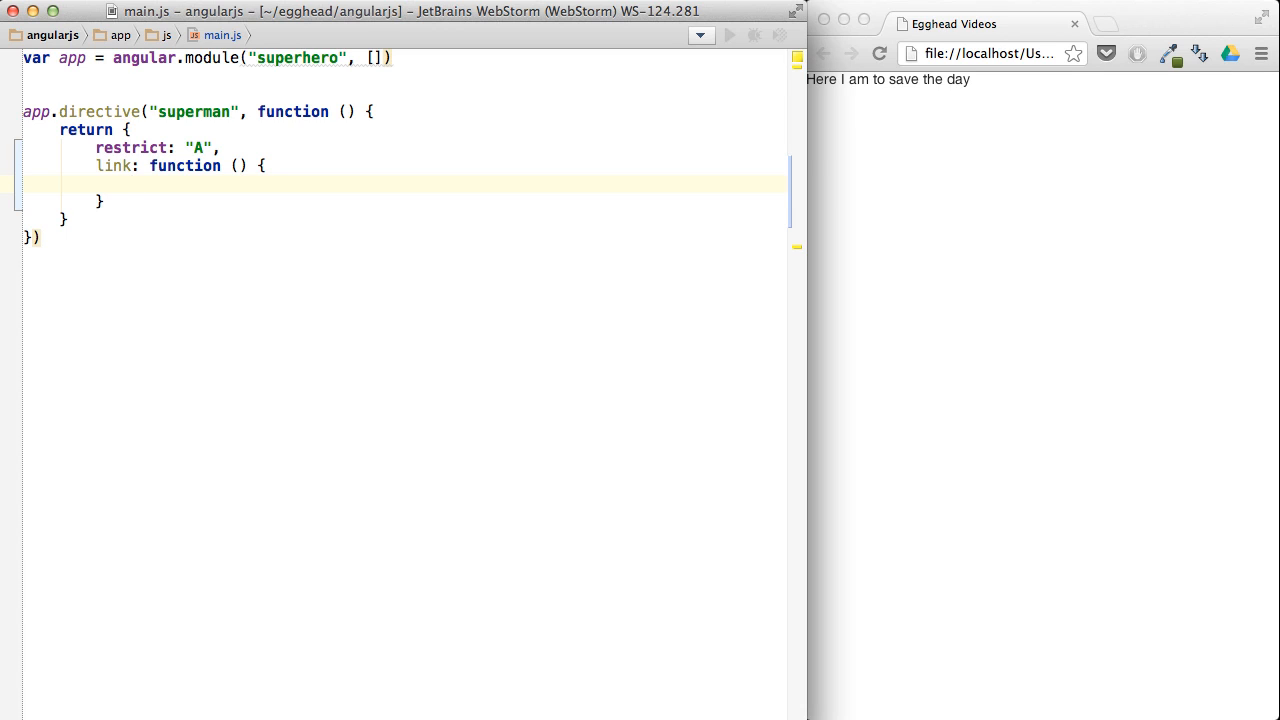
{"action": "type", "text": "ale"}
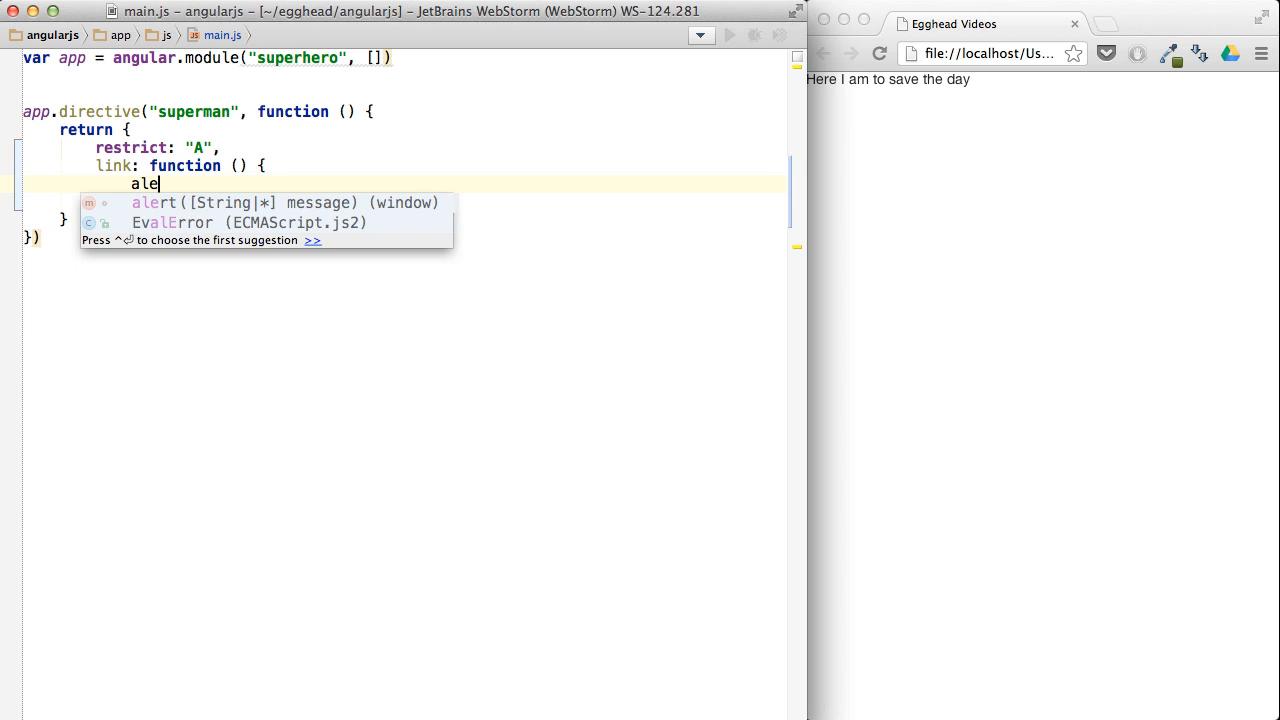
{"action": "key", "text": "Tab"}
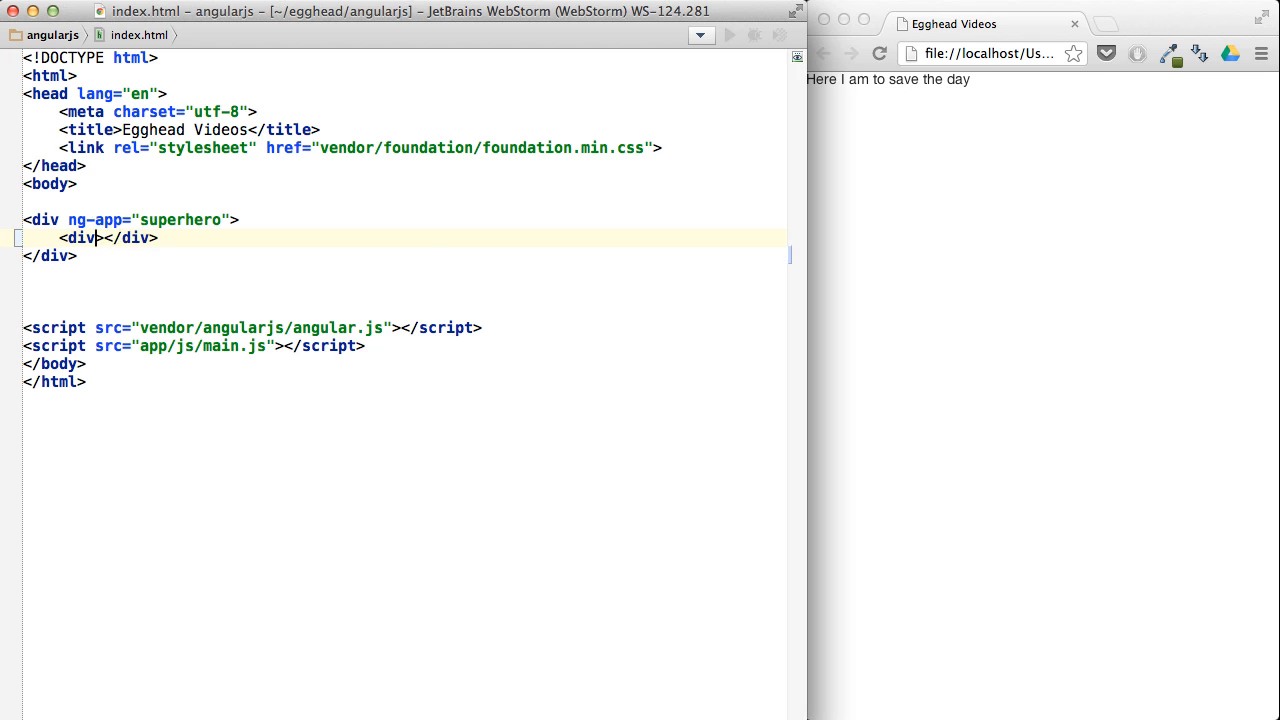
Add the superman attribute to the inner div and dismiss Chrome's I'm working alert.
{"action": "type", "text": "superman"}
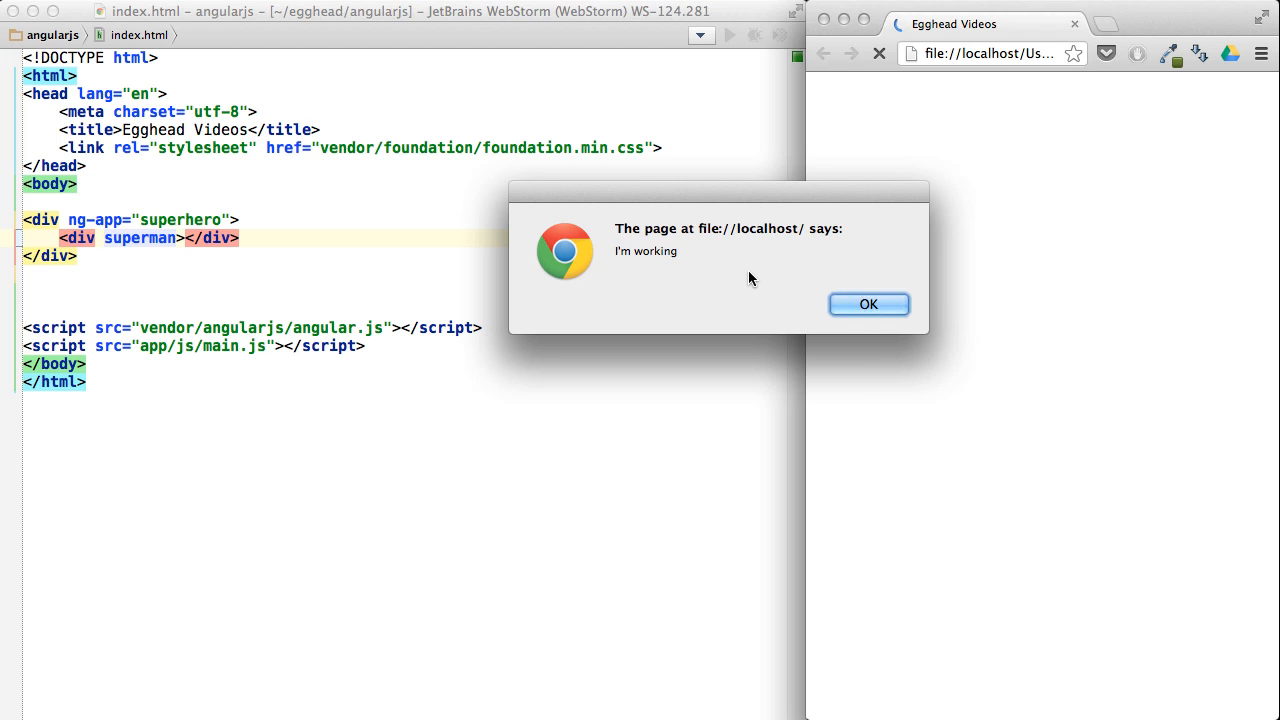
{"action": "left_click", "coordinate": [868, 304]}
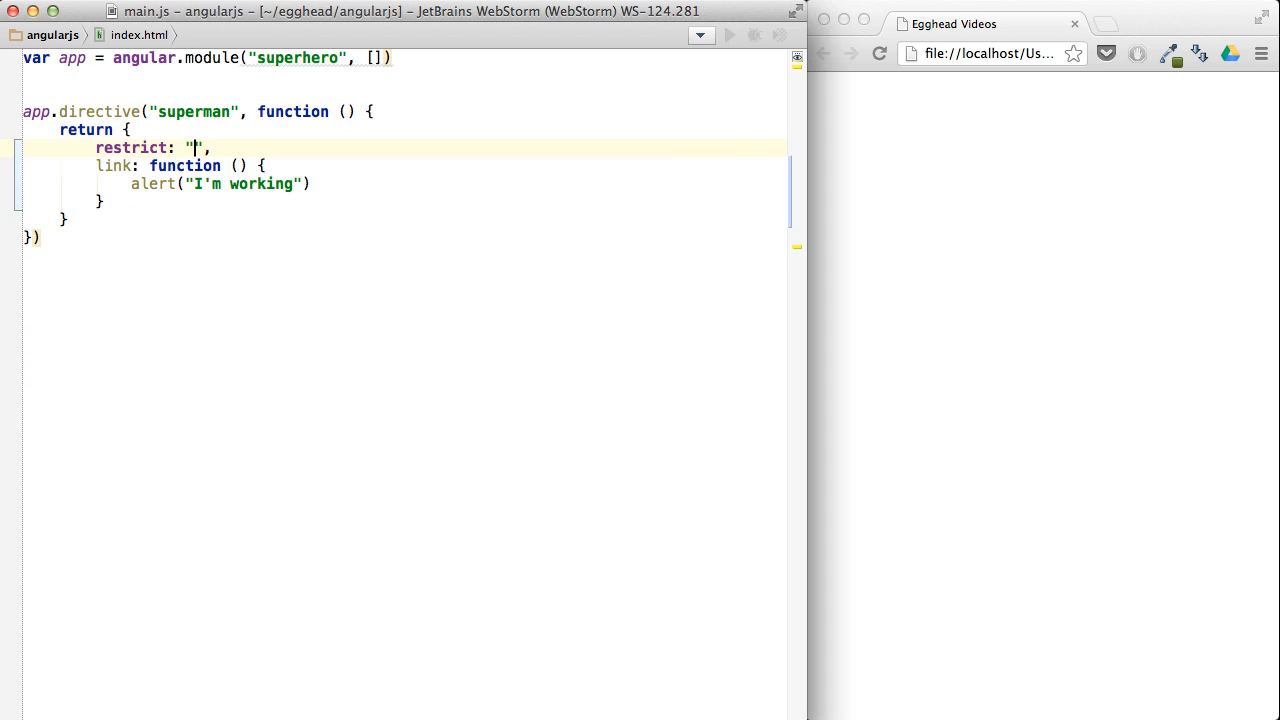
Restrict superman to "C", give the div class="superman", and dismiss the alert.
{"action": "type", "text": "C"}
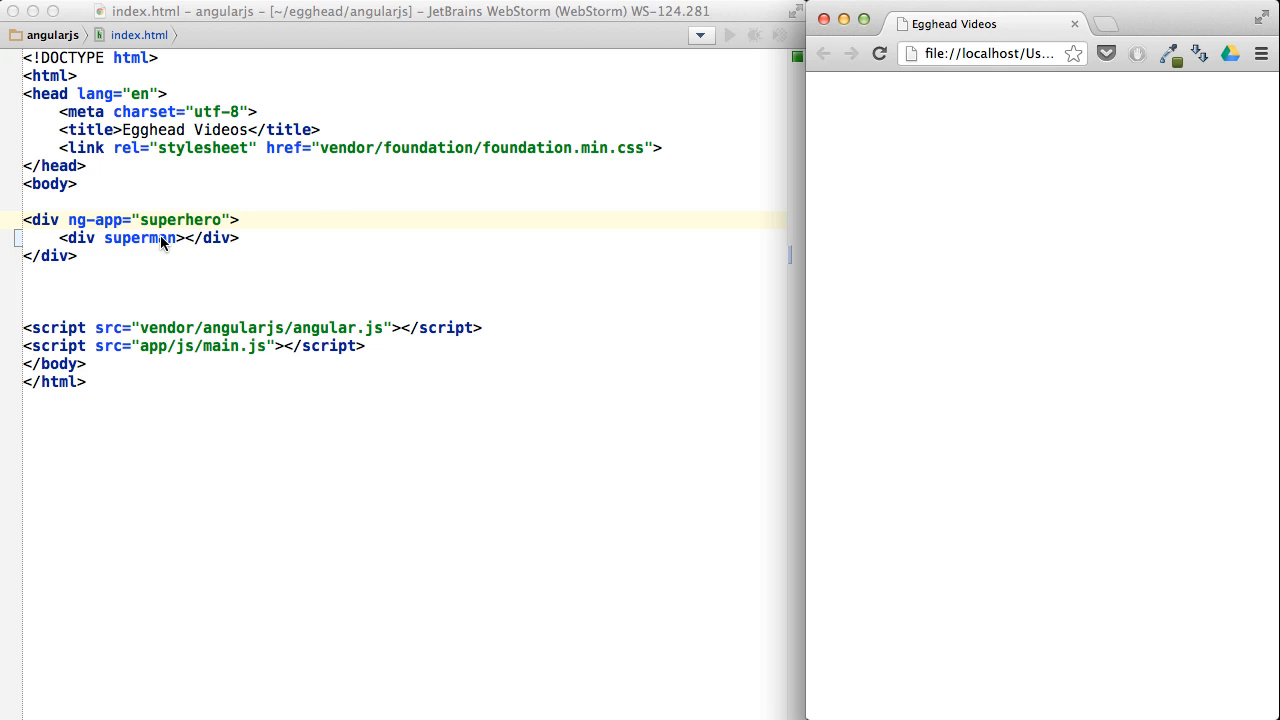
{"action": "double_click", "coordinate": [136, 238]}
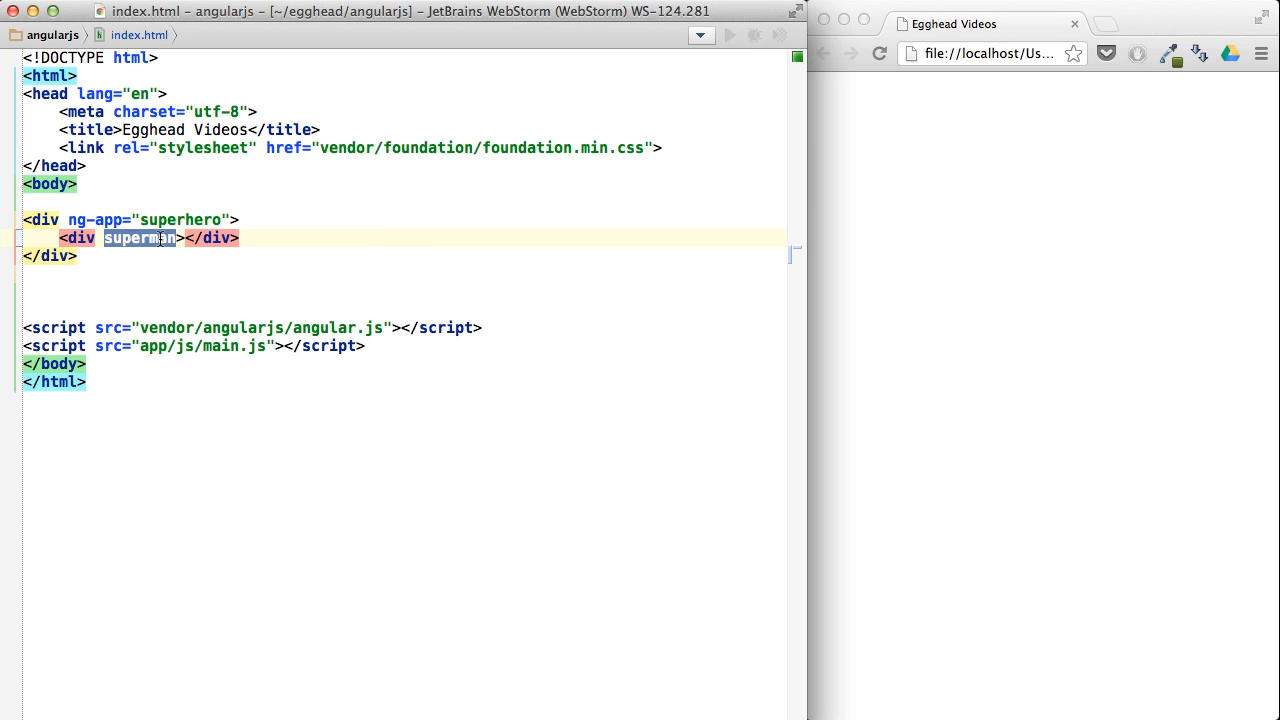
{"action": "type", "text": "class=\"\""}
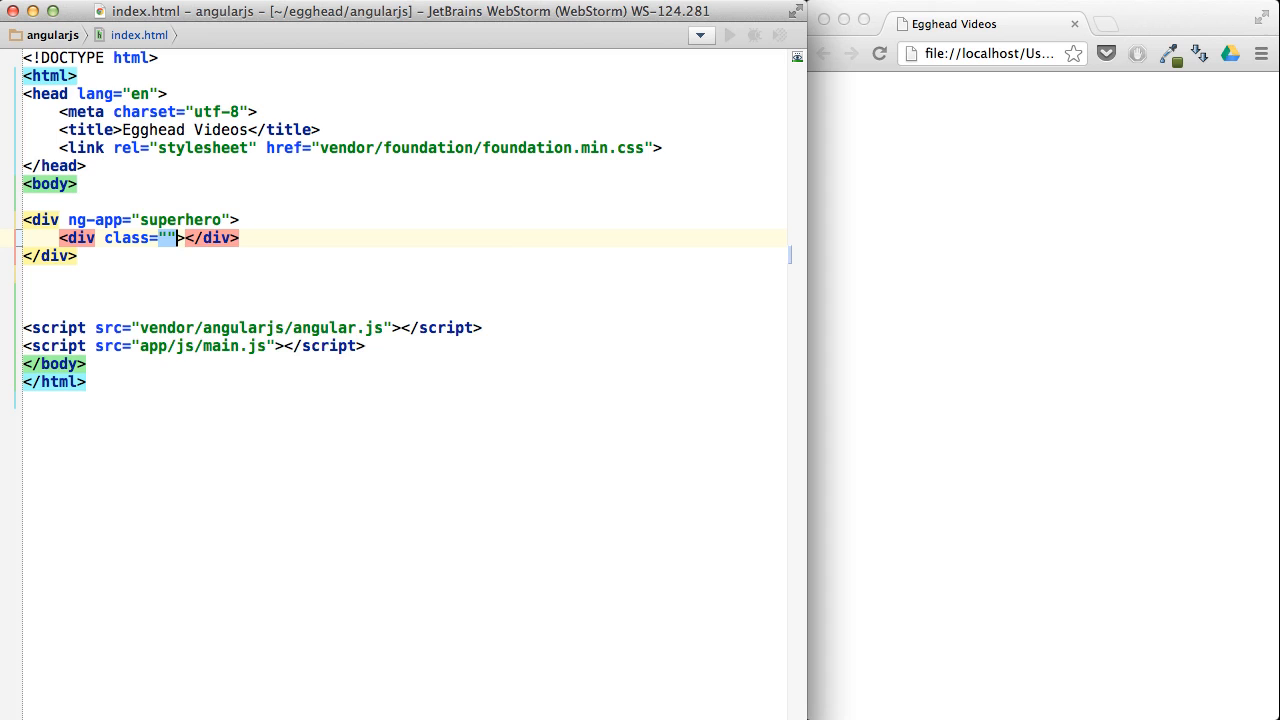
{"action": "type", "text": "superman"}
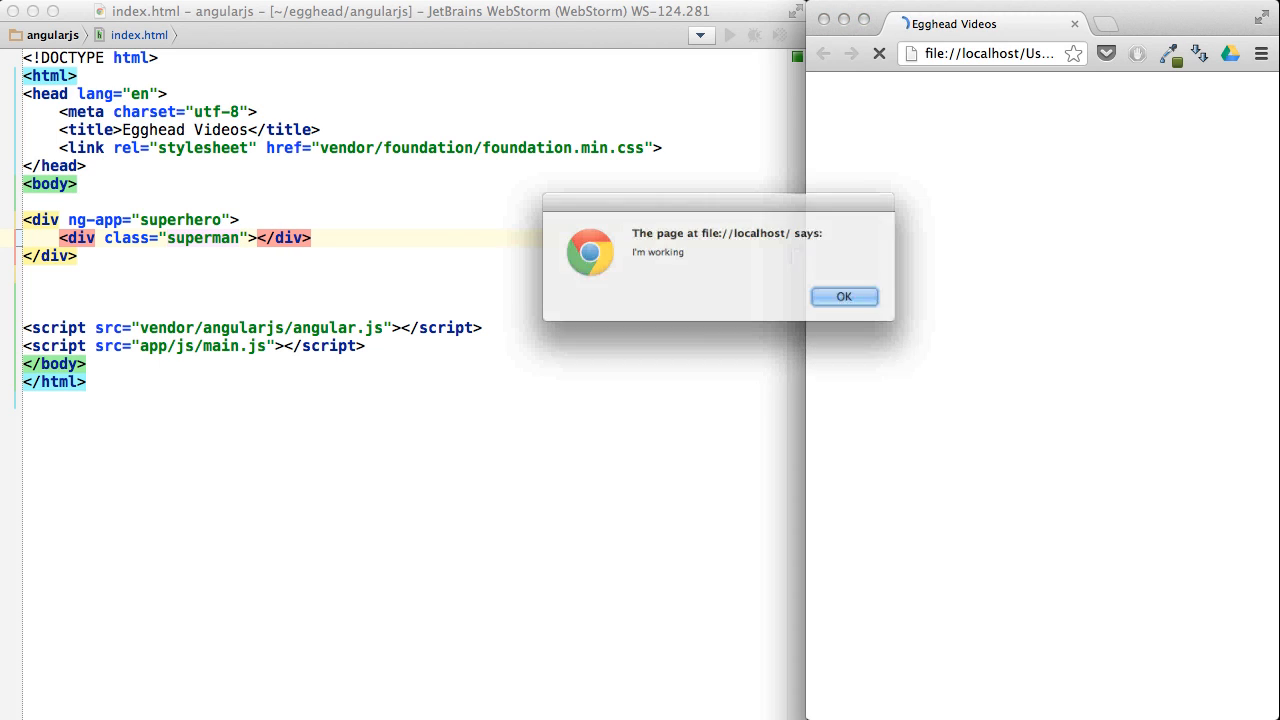
{"action": "left_click", "coordinate": [844, 296]}
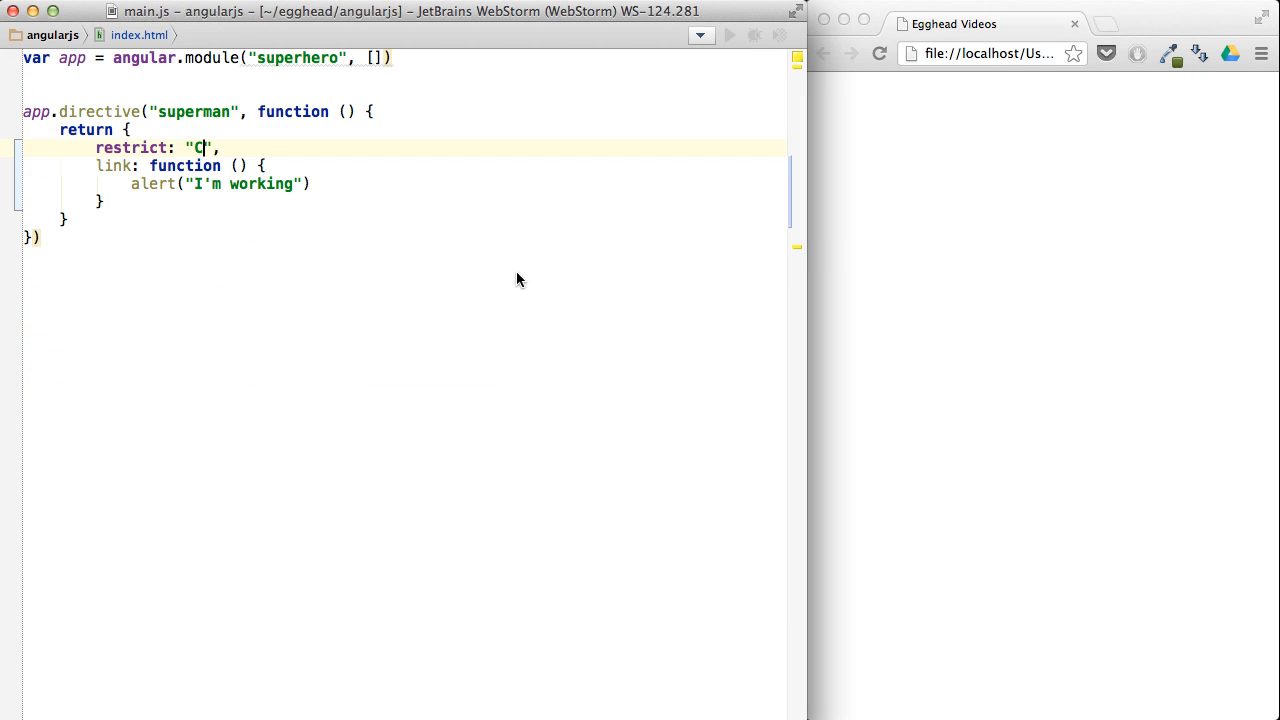
Restrict superman to "M", add <!-- directive:superman --> above the div, and dismiss the alert.
{"action": "type", "text": "M"}
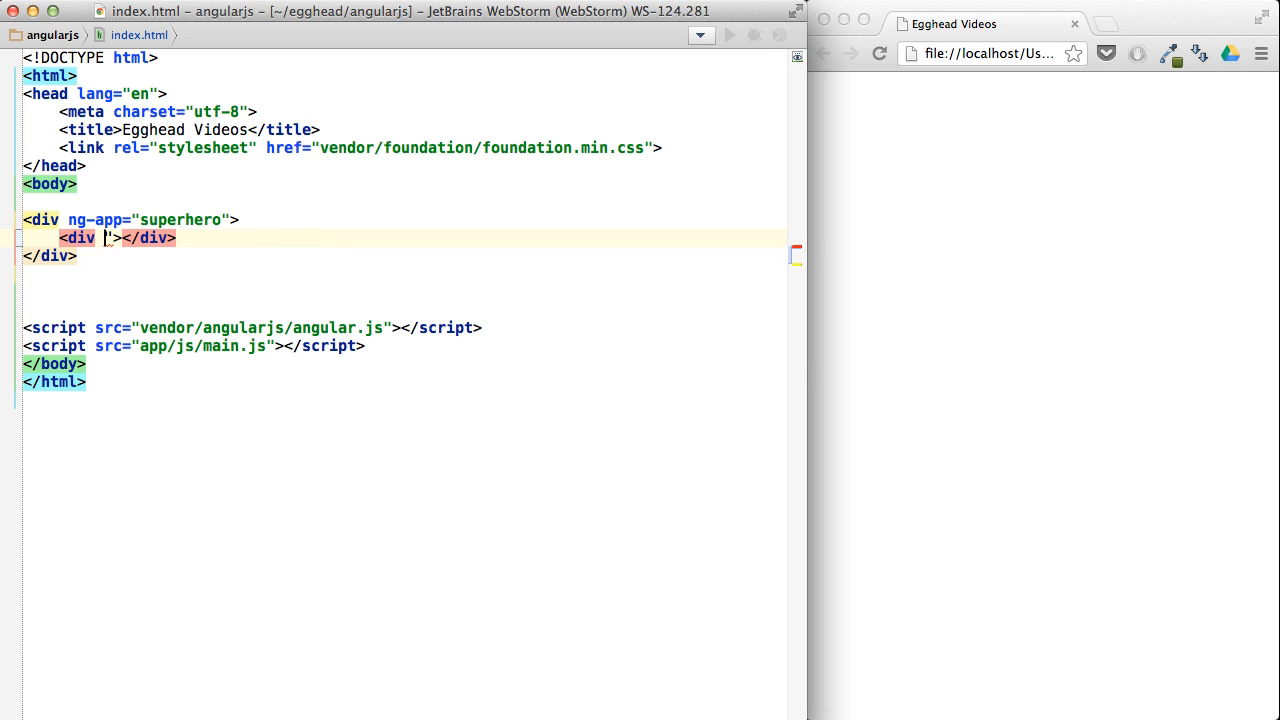
{"action": "key", "text": "Enter"}
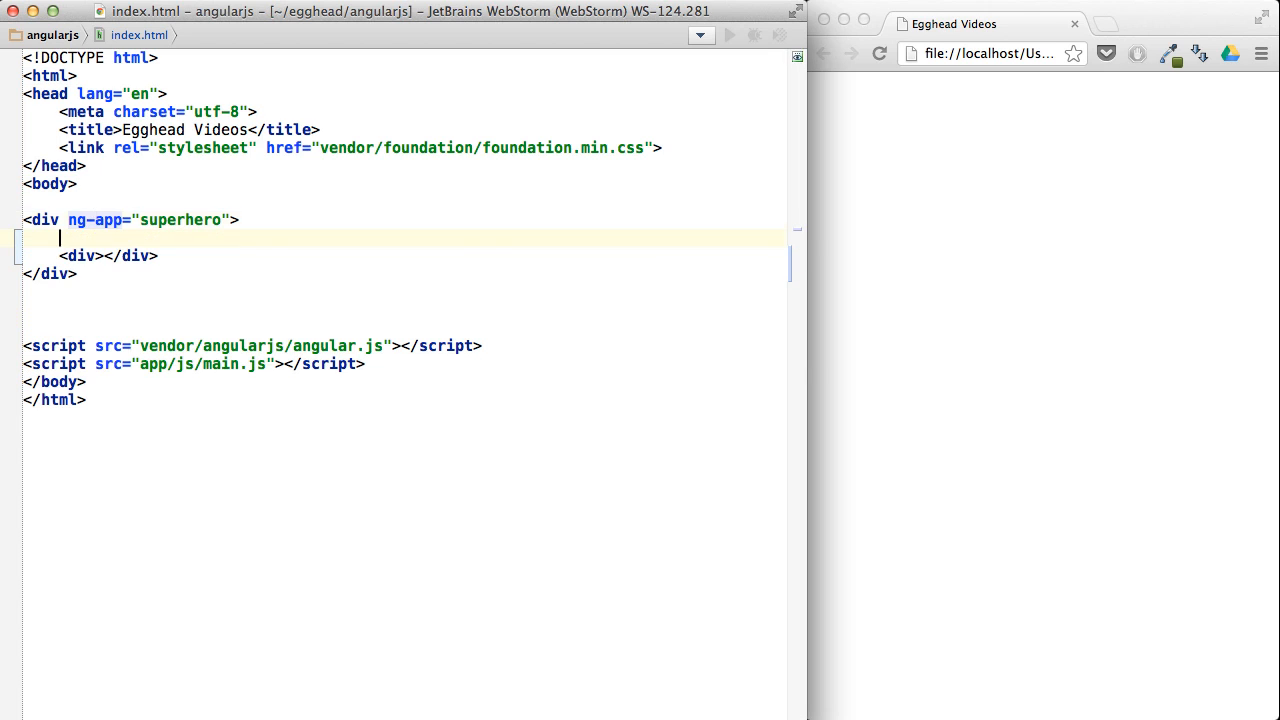
{"action": "type", "text": "<!-- -->"}
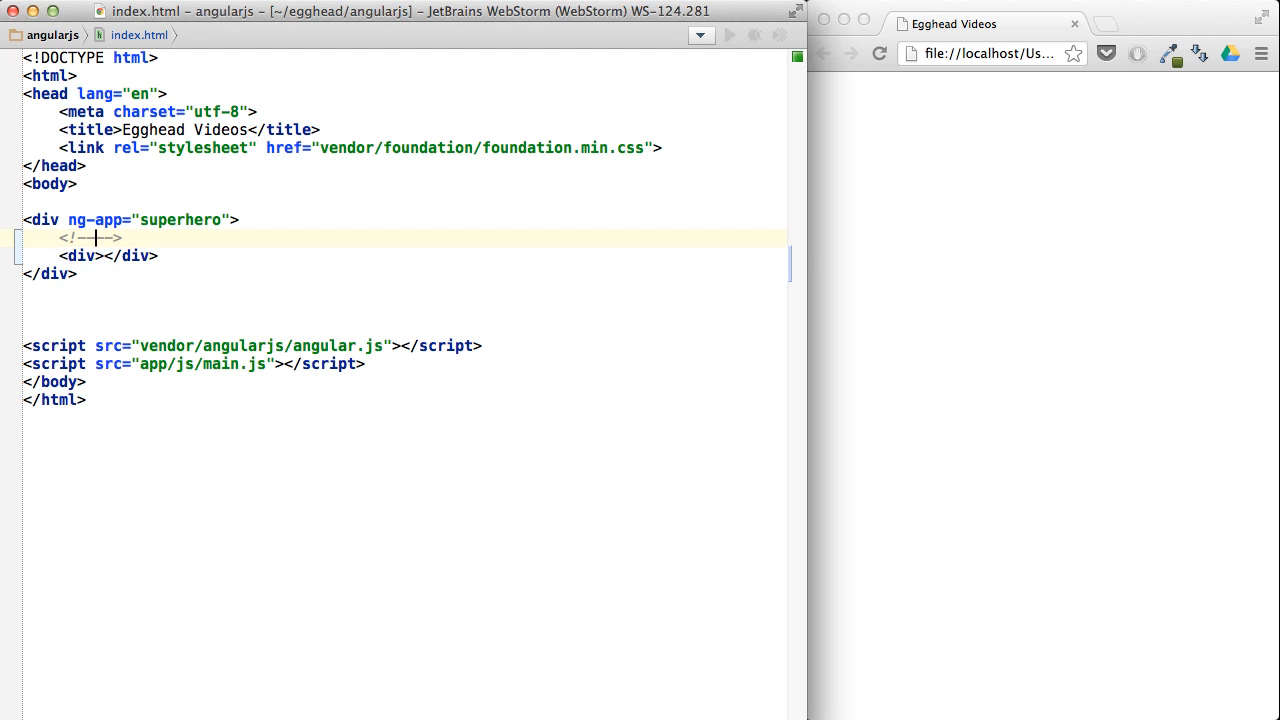
{"action": "type", "text": "directive"}
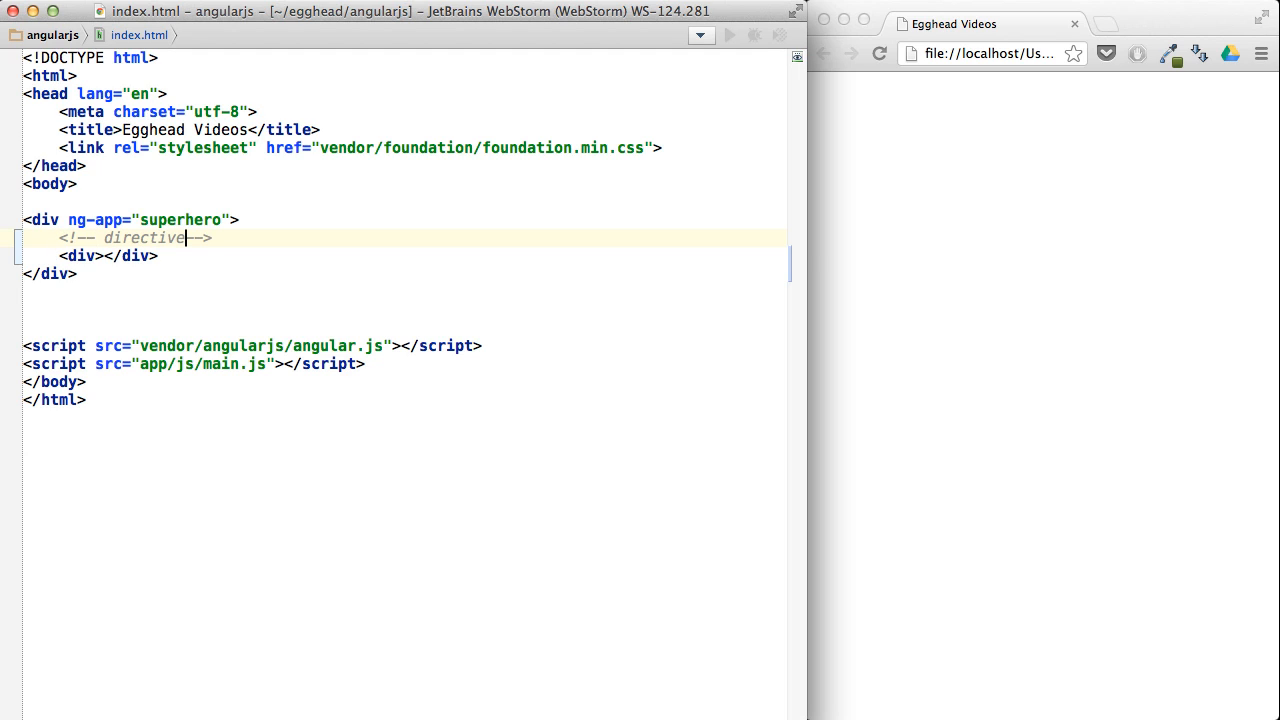
{"action": "type", "text": ":"}
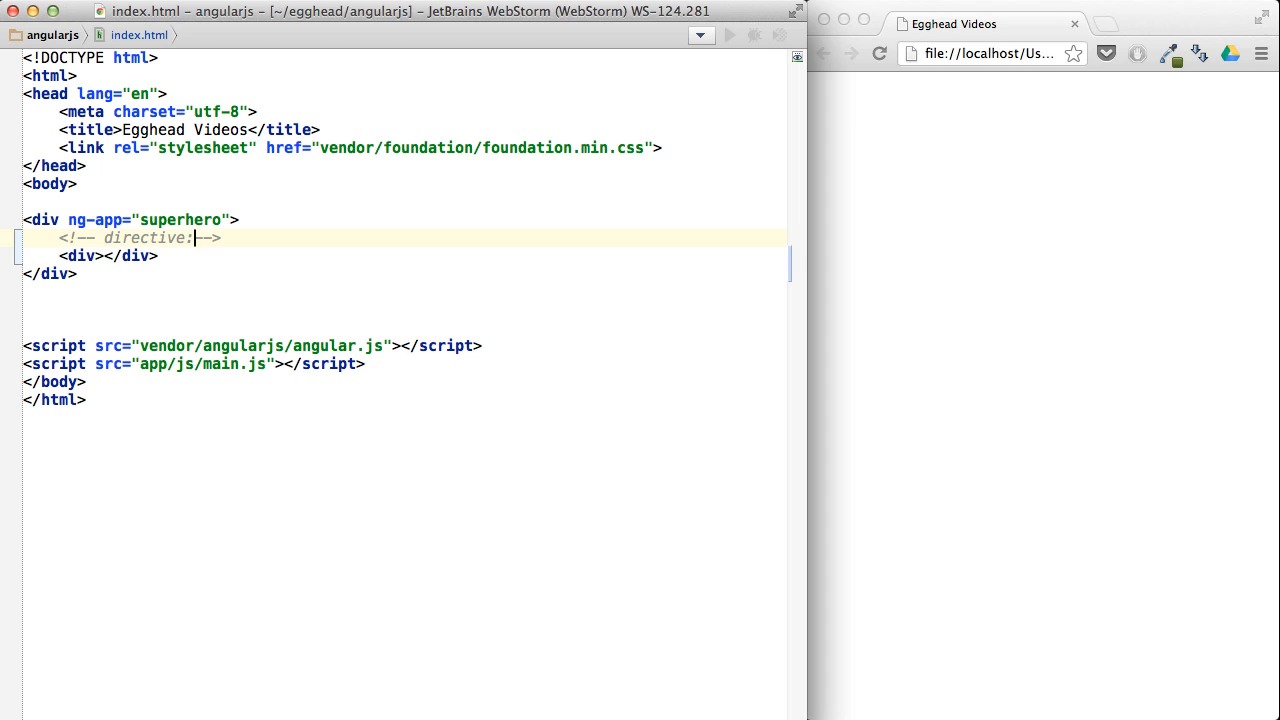
{"action": "type", "text": "superman"}
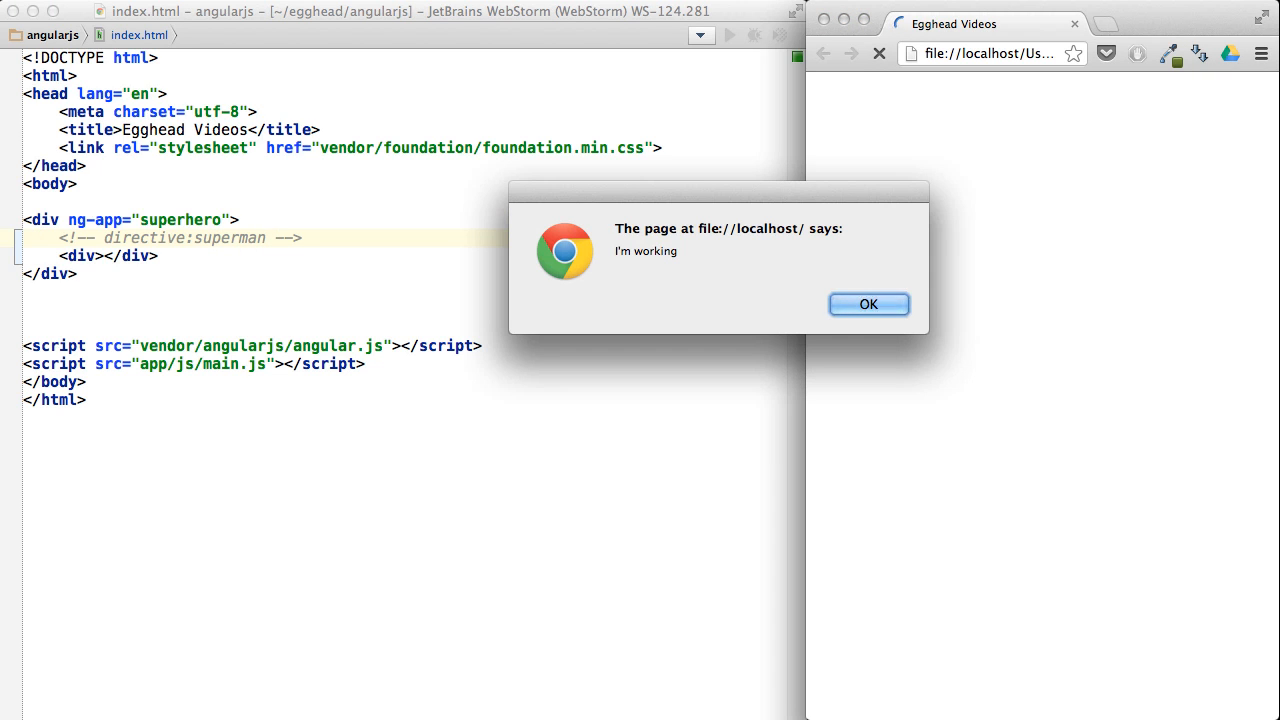
{"action": "left_click", "coordinate": [868, 304]}
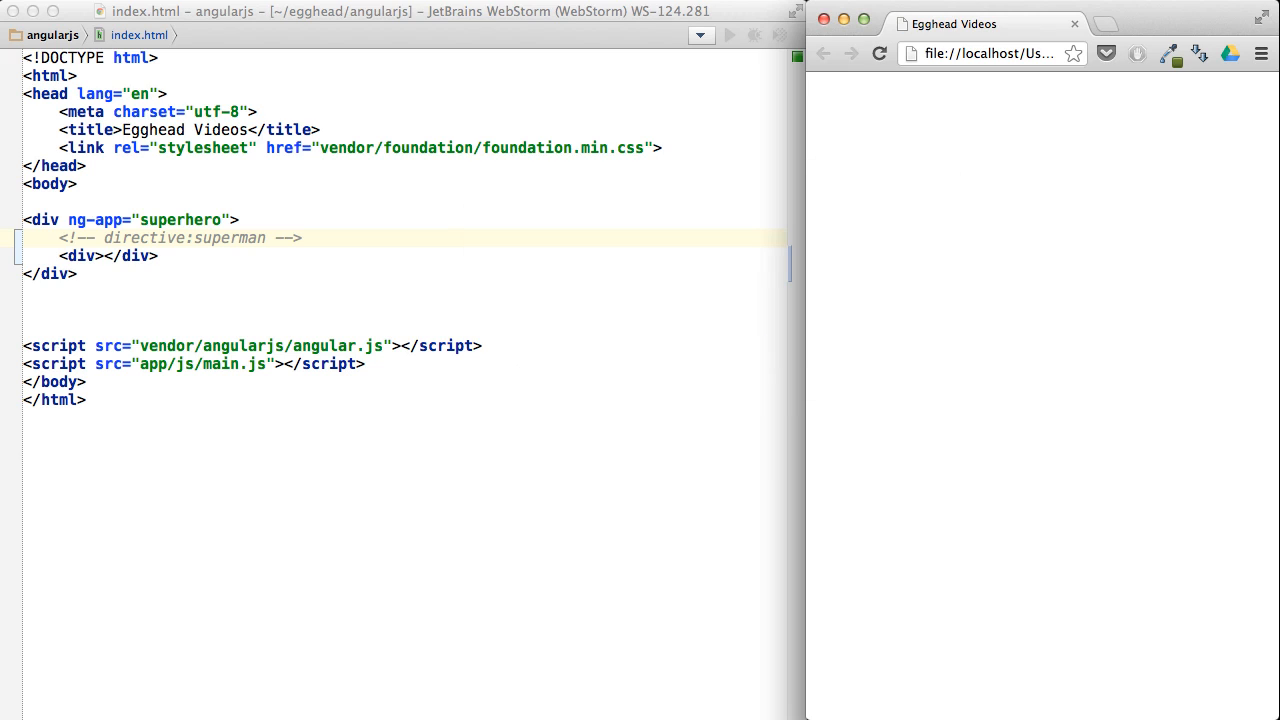
{"action": "mouse_move", "coordinate": [184, 264]}
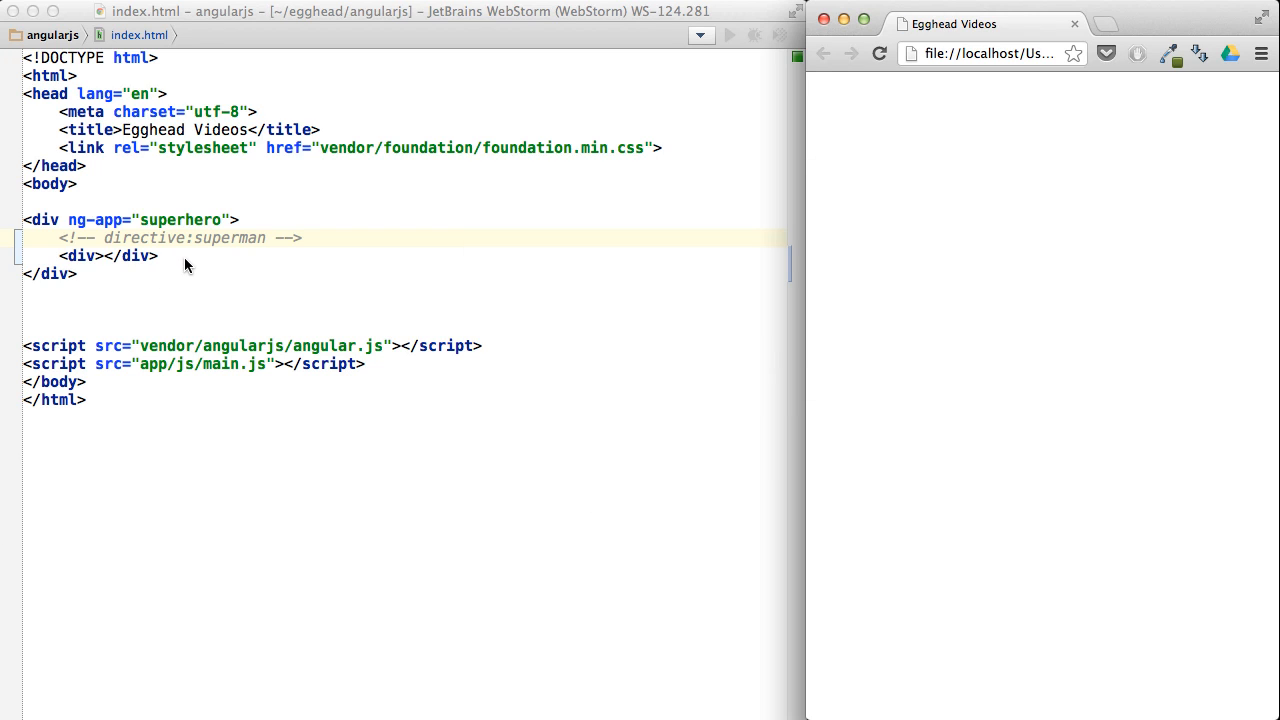
{"action": "double_click", "coordinate": [256, 238]}
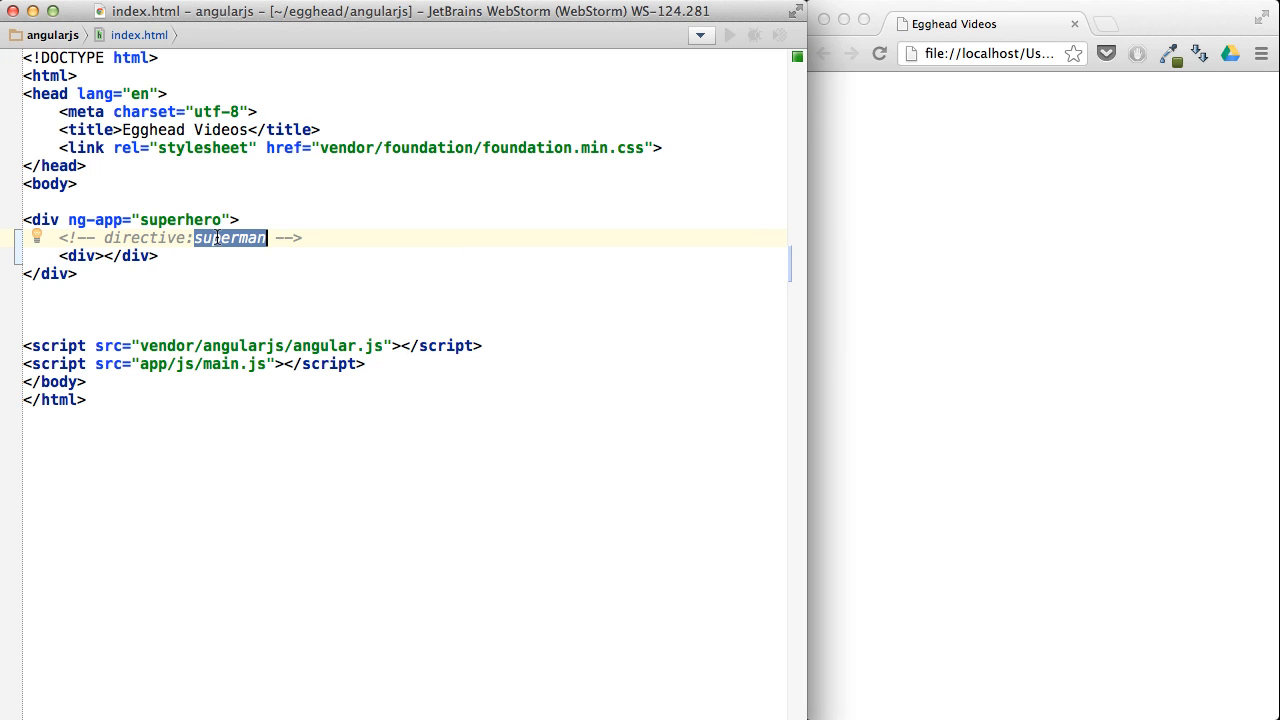
{"action": "mouse_move", "coordinate": [252, 288]}
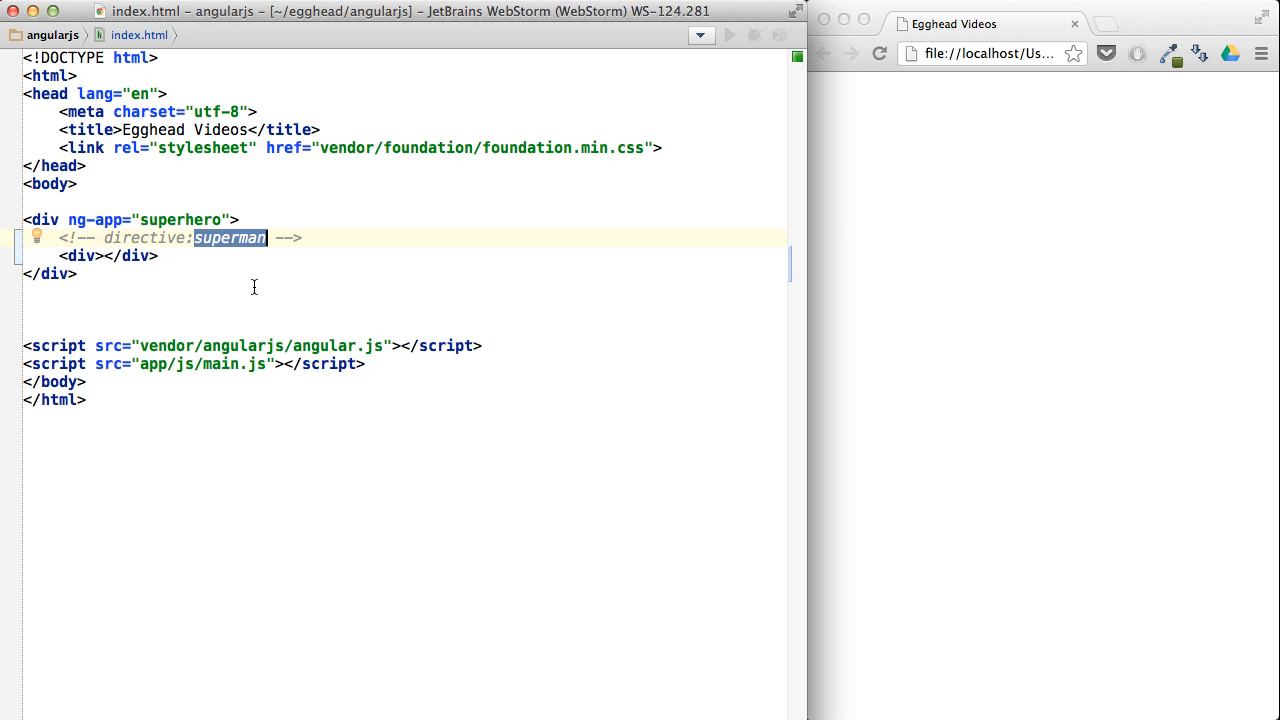
{"action": "mouse_move", "coordinate": [292, 288]}
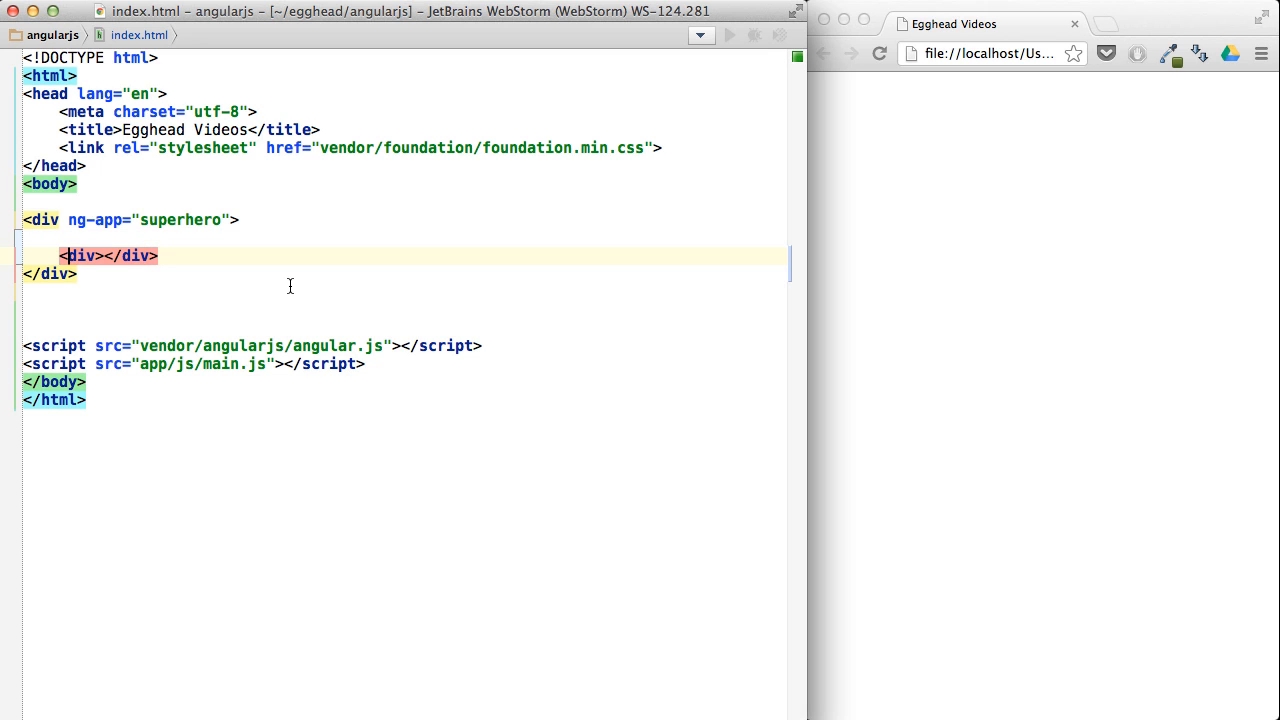
Give the inner div both the superman and flash attributes in place of the comment.
{"action": "type", "text": "upserman"}
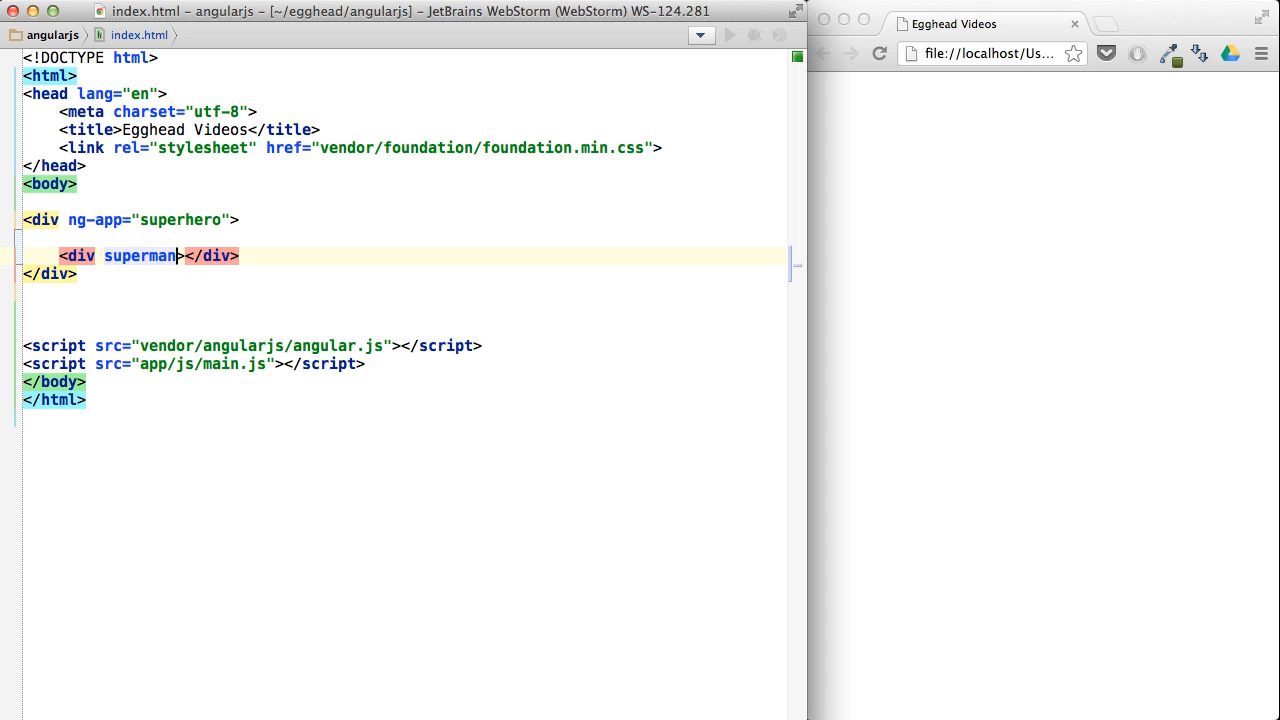
{"action": "type", "text": "\" \""}
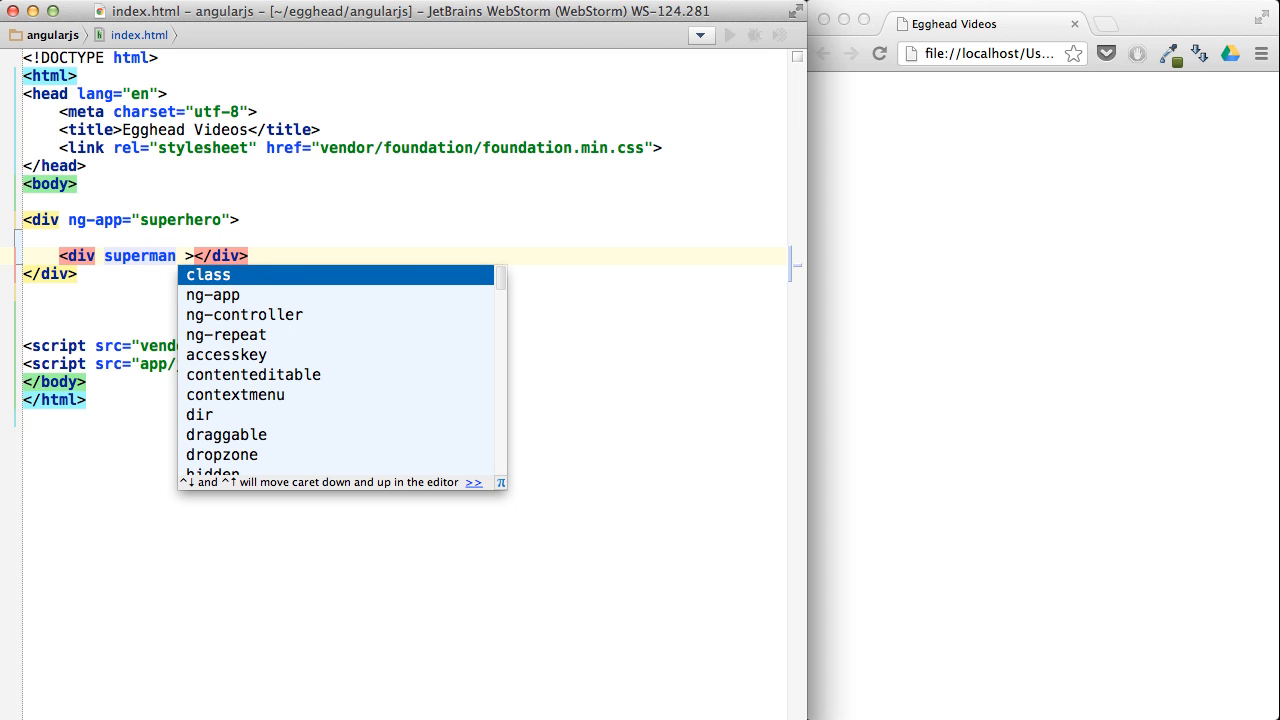
{"action": "type", "text": "flash"}
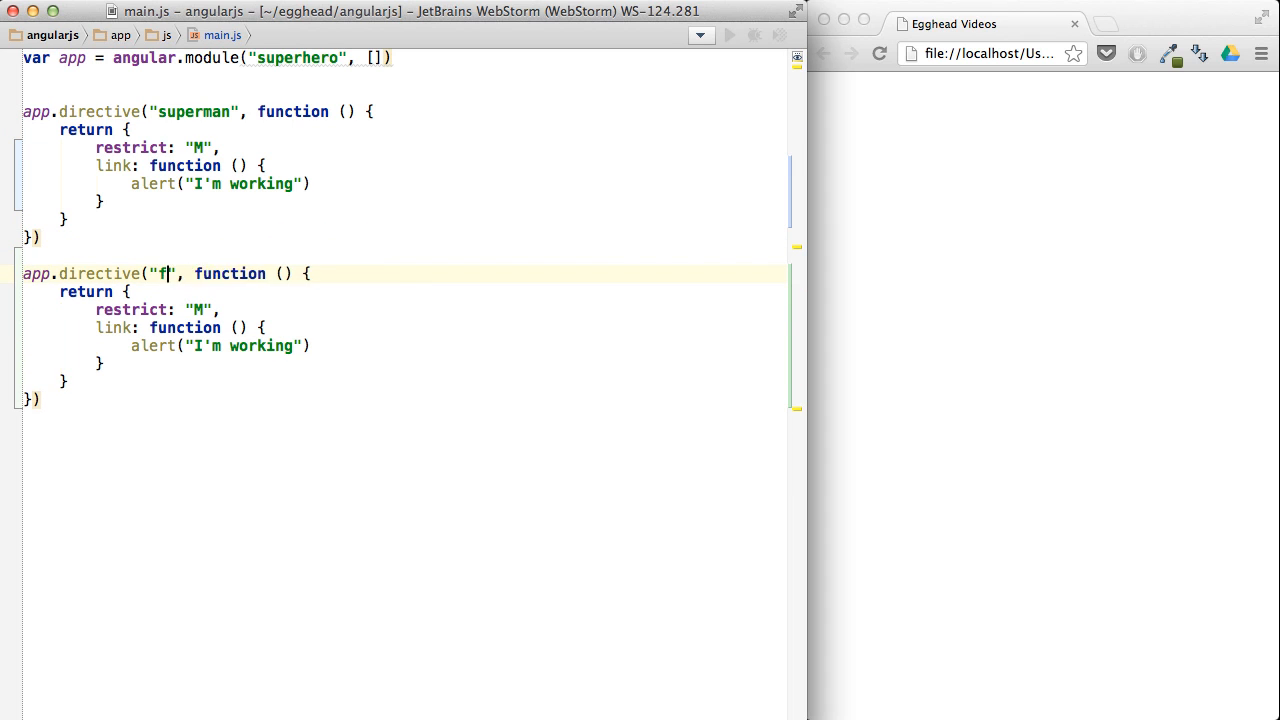
Rename the duplicated directive to flash and change its alert message.
{"action": "type", "text": "lash"}
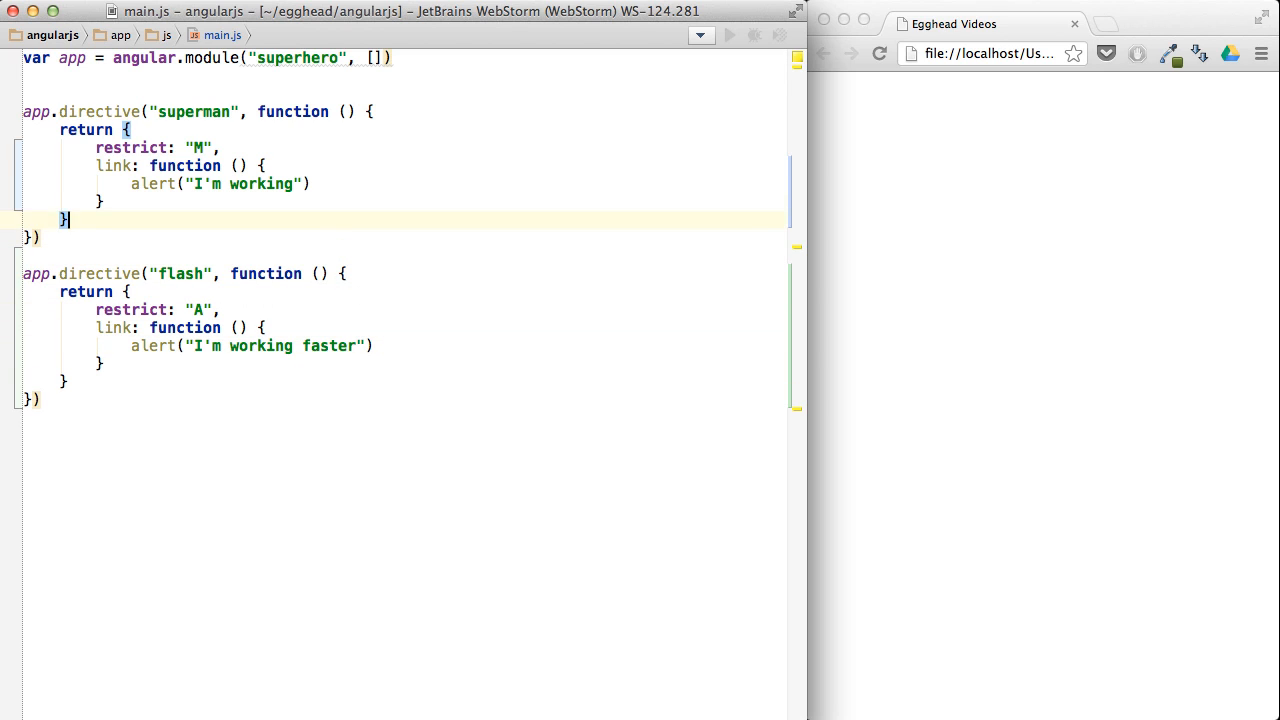
{"action": "type", "text": "superman flash></div>"}
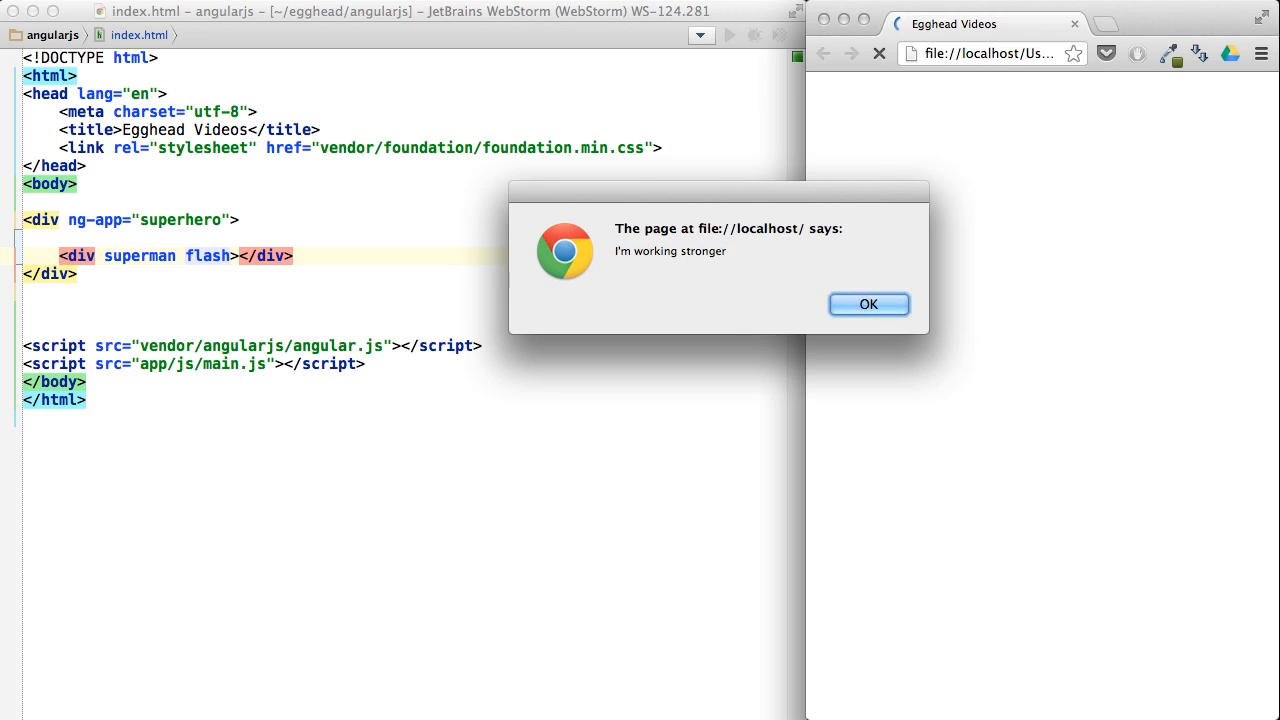
Dismiss the I'm working stronger and I'm working faster alerts in Chrome.
{"action": "left_click", "coordinate": [868, 304]}
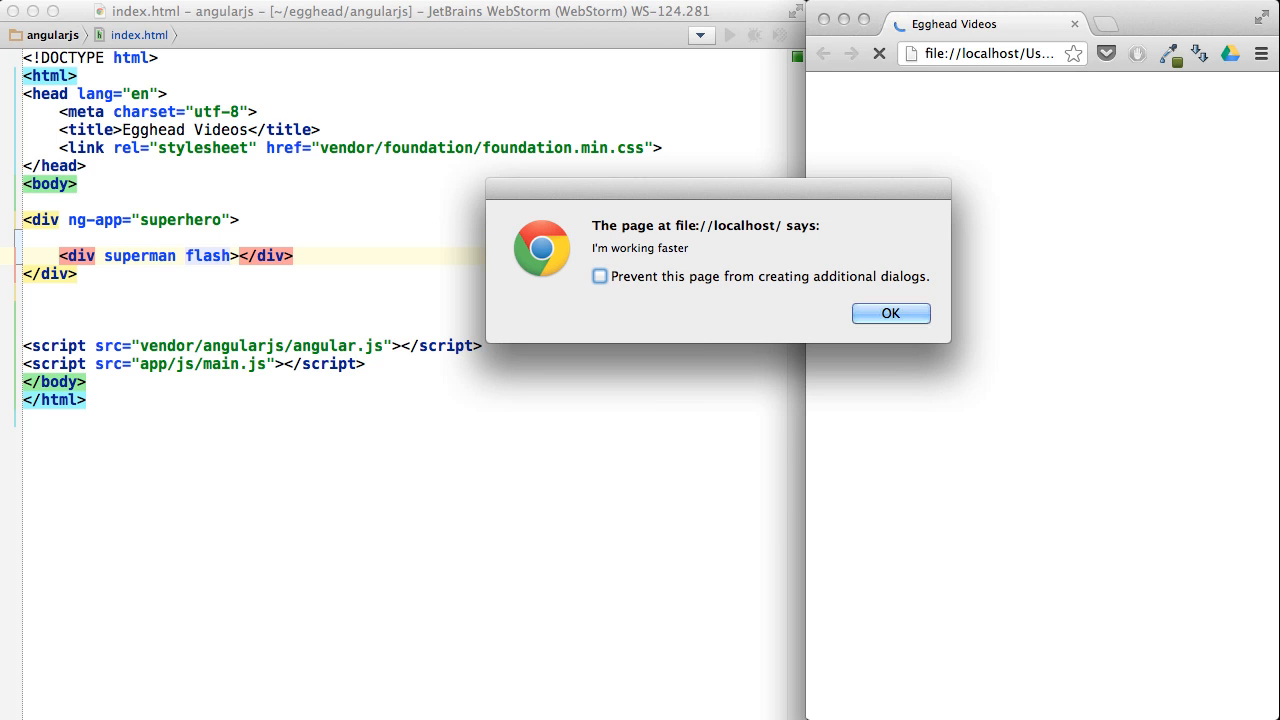
{"action": "left_click", "coordinate": [890, 312]}
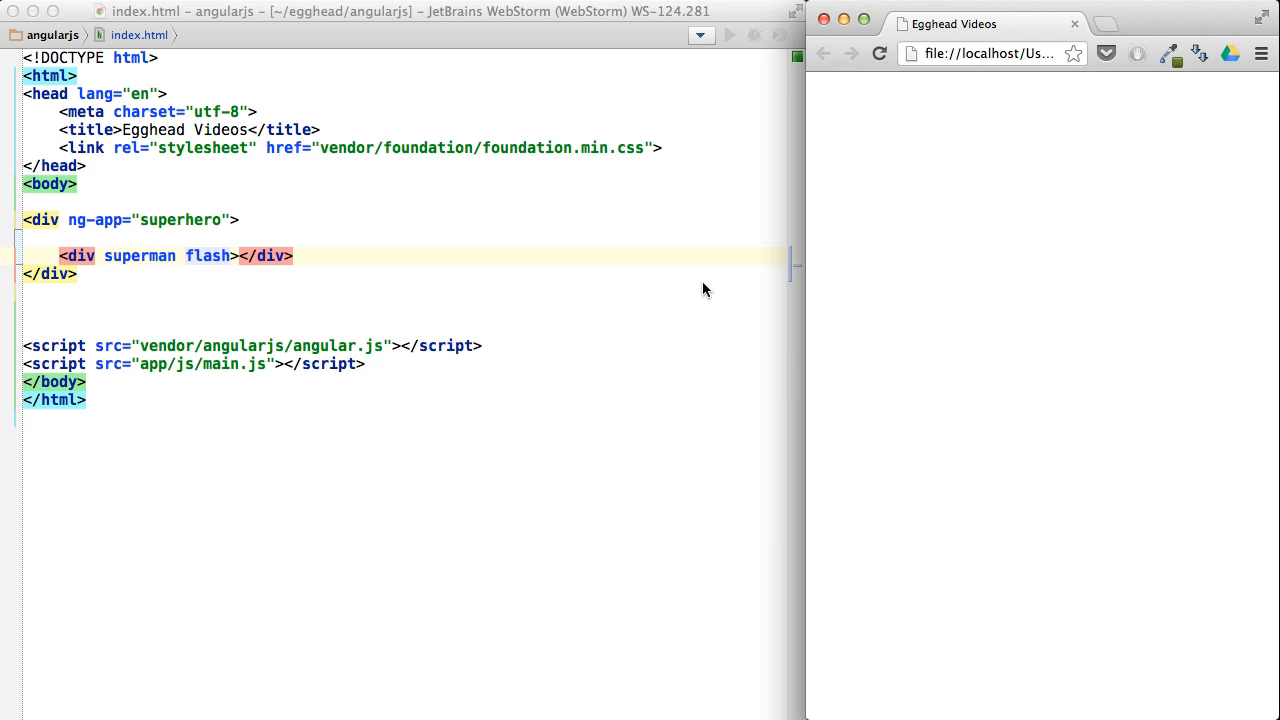